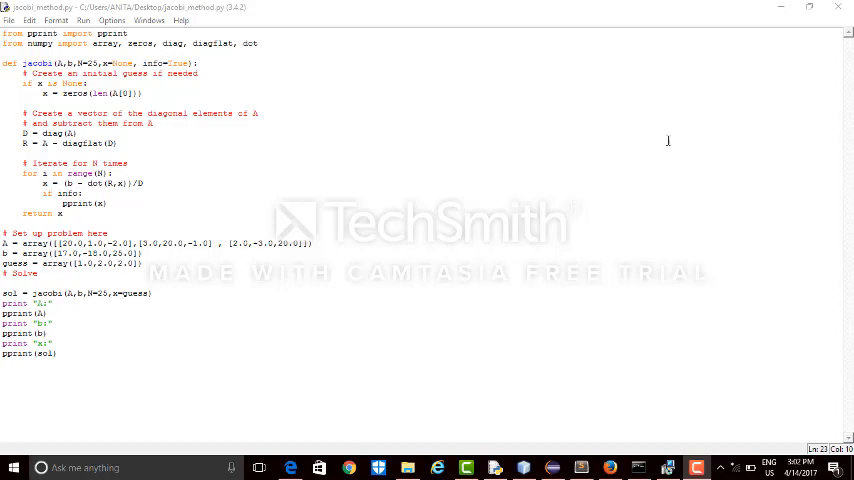
{"action": "mouse_move", "coordinate": [557, 83]}
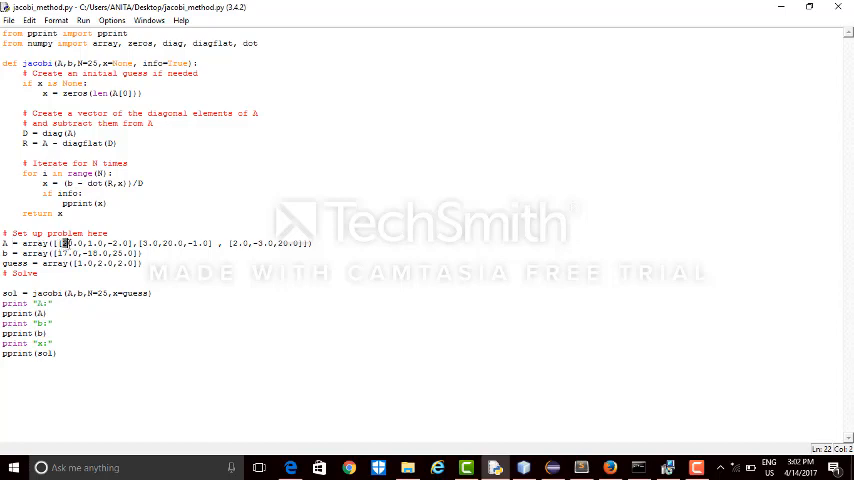
{"action": "left_click_drag", "start_coordinate": [63, 243], "coordinate": [200, 243]}
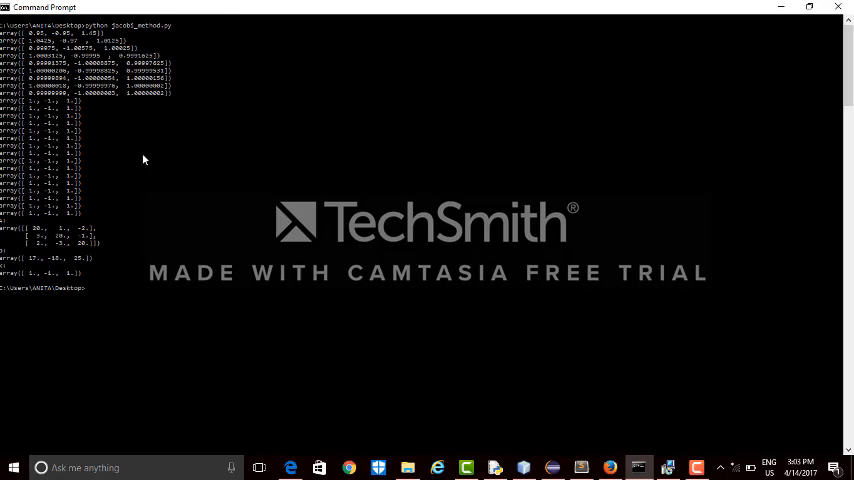
{"action": "mouse_move", "coordinate": [103, 139]}
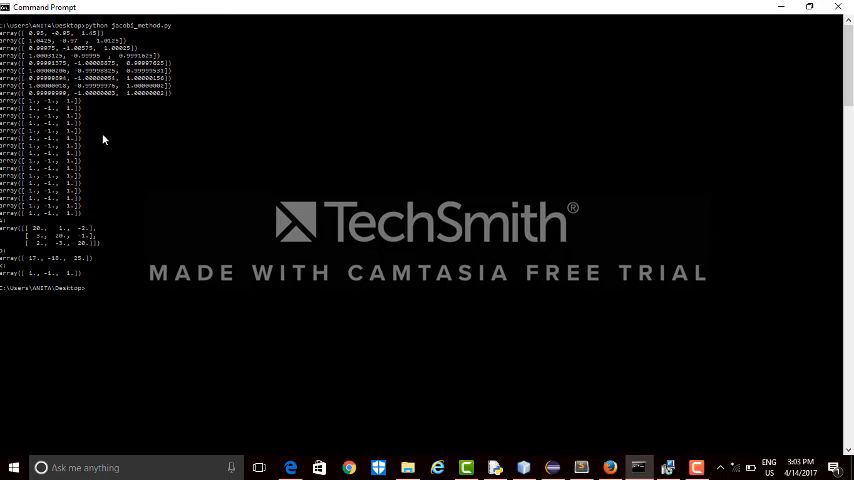
{"action": "mouse_move", "coordinate": [45, 216]}
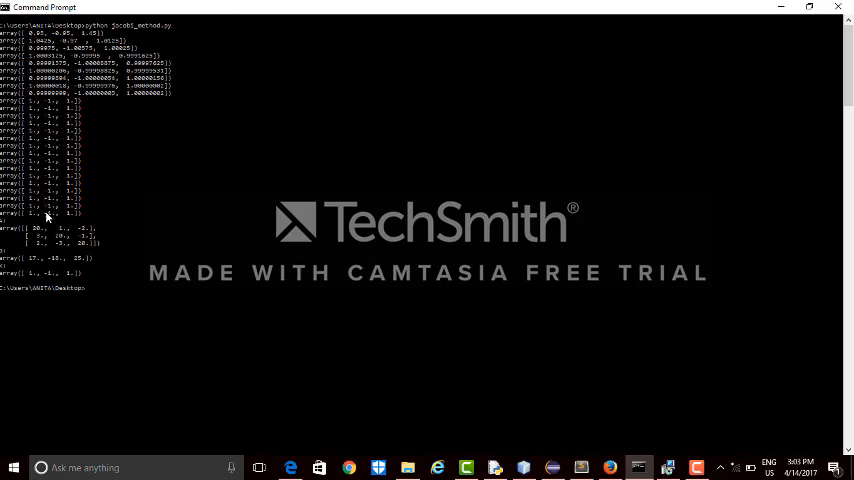
{"action": "mouse_move", "coordinate": [67, 283]}
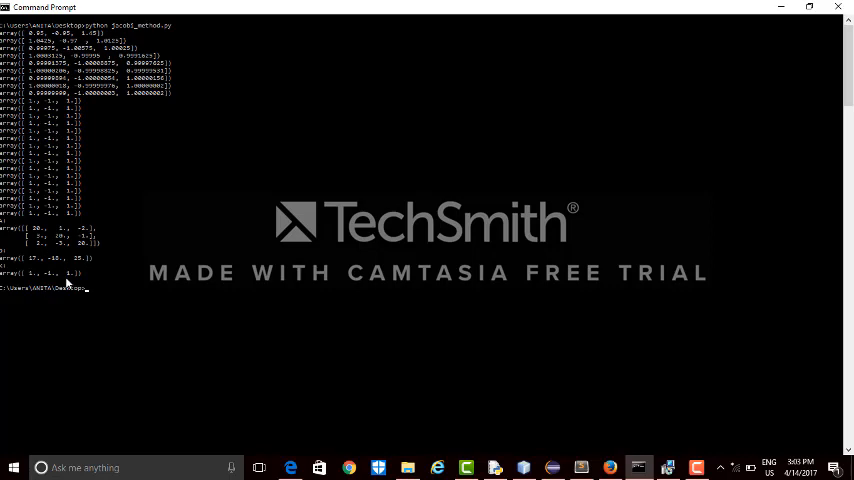
{"action": "mouse_move", "coordinate": [82, 287]}
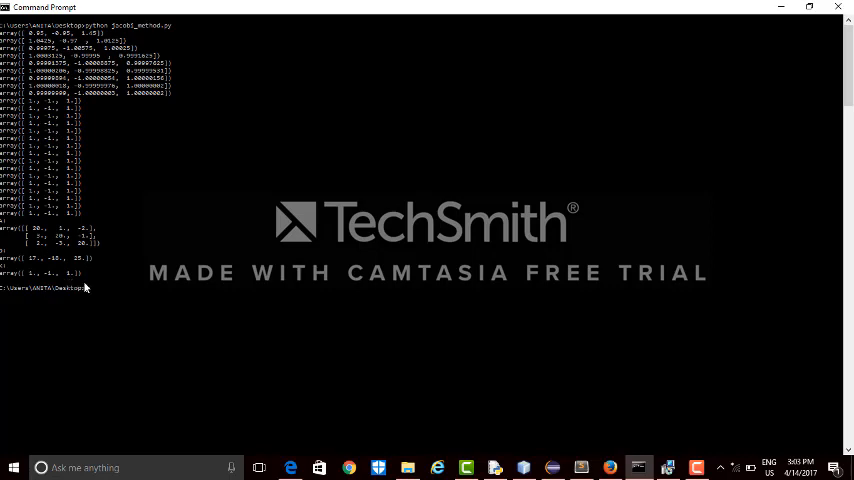
{"action": "mouse_move", "coordinate": [448, 404]}
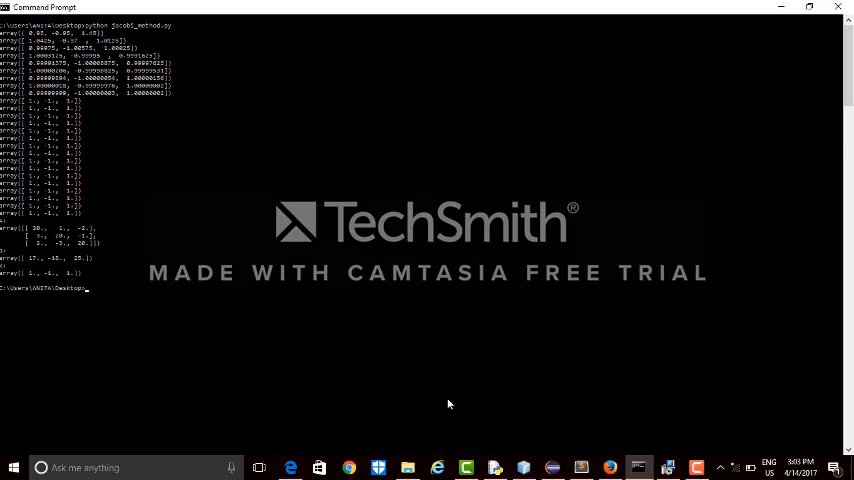
{"action": "mouse_move", "coordinate": [610, 467]}
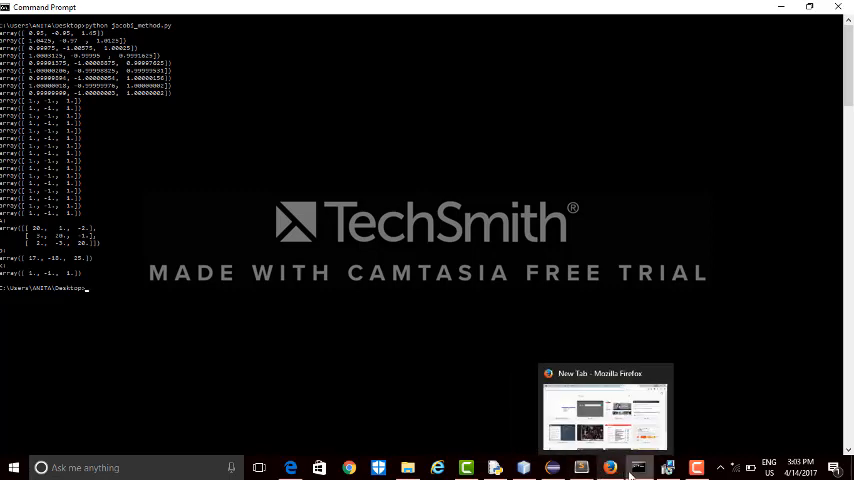
{"action": "mouse_move", "coordinate": [638, 467]}
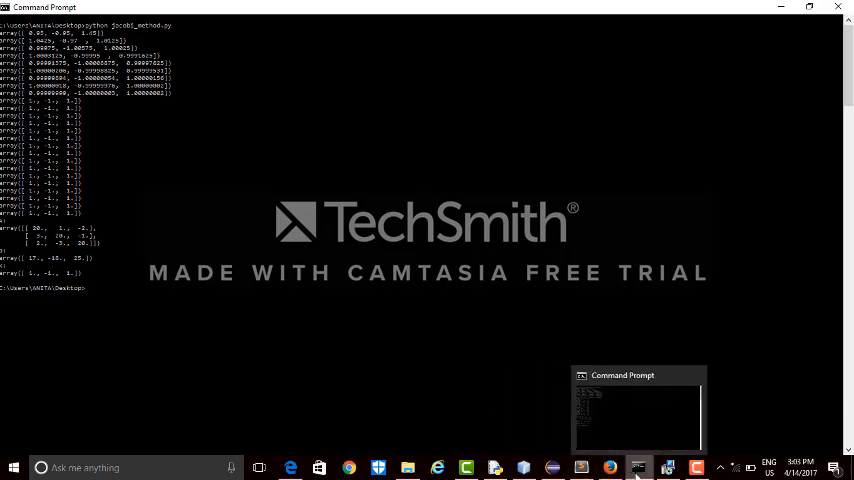